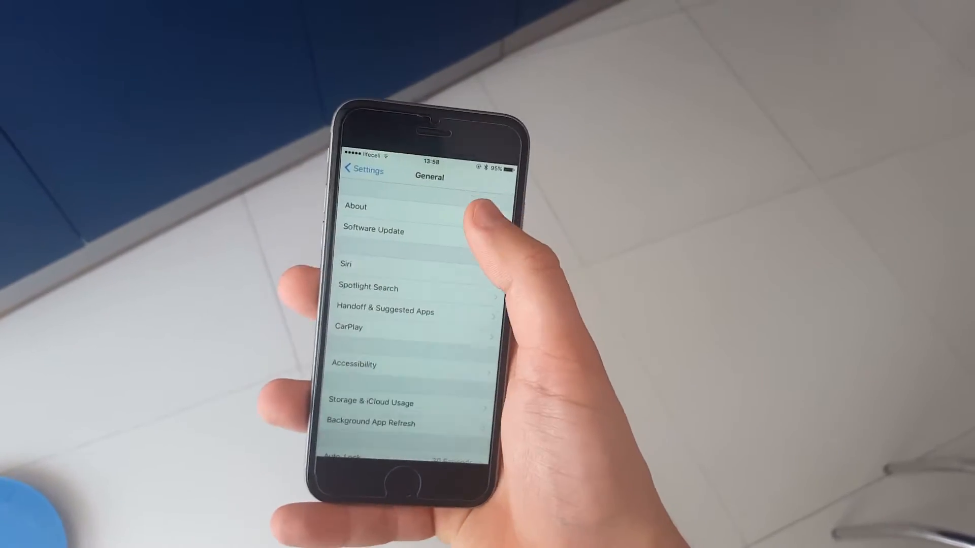
- Open General > About to view the phone's software information
left_click(355, 206)
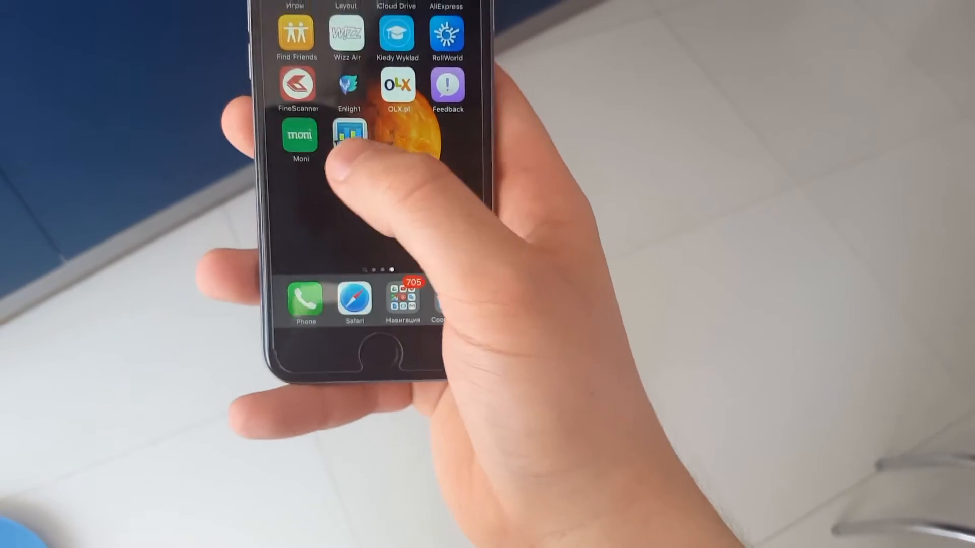
- Launch Geekbench and show the processor benchmark history from February–April 2016
left_click(349, 138)
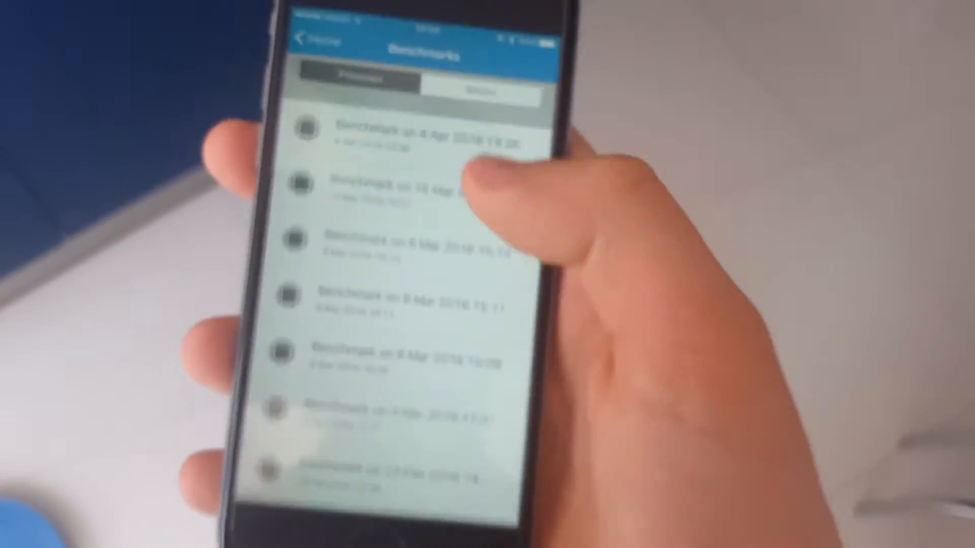
left_click(410, 133)
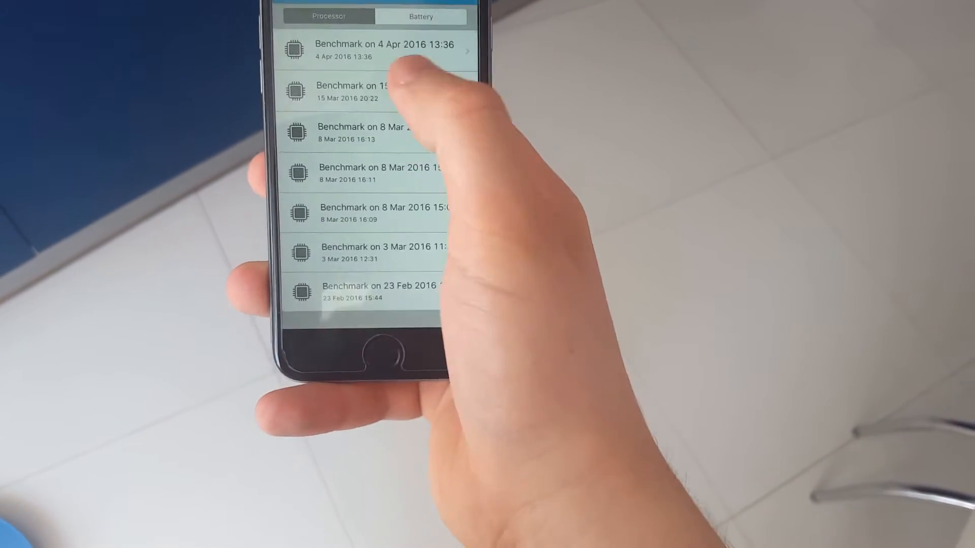
- View the 4 April 2016 benchmark result, then go to the iOS 9.3.1 About page
left_click(380, 91)
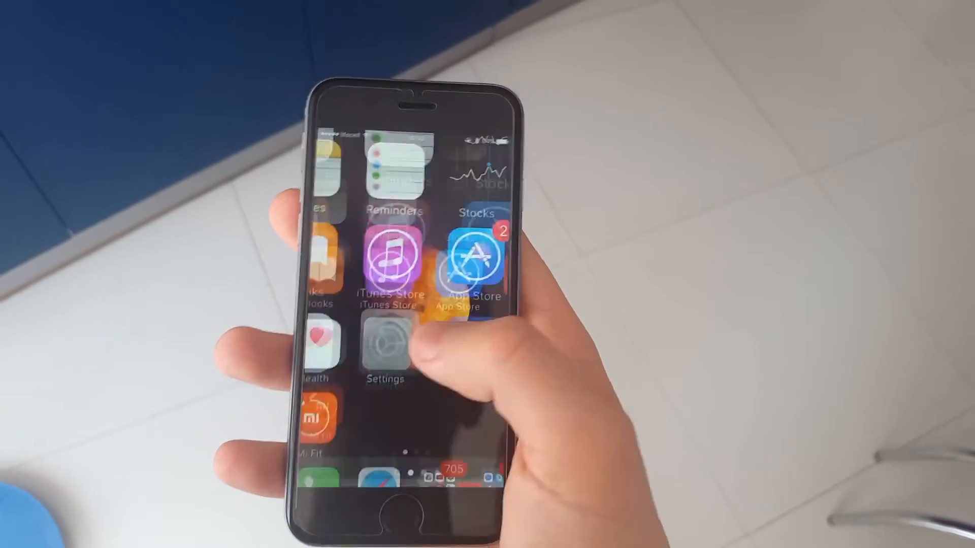
left_click(386, 348)
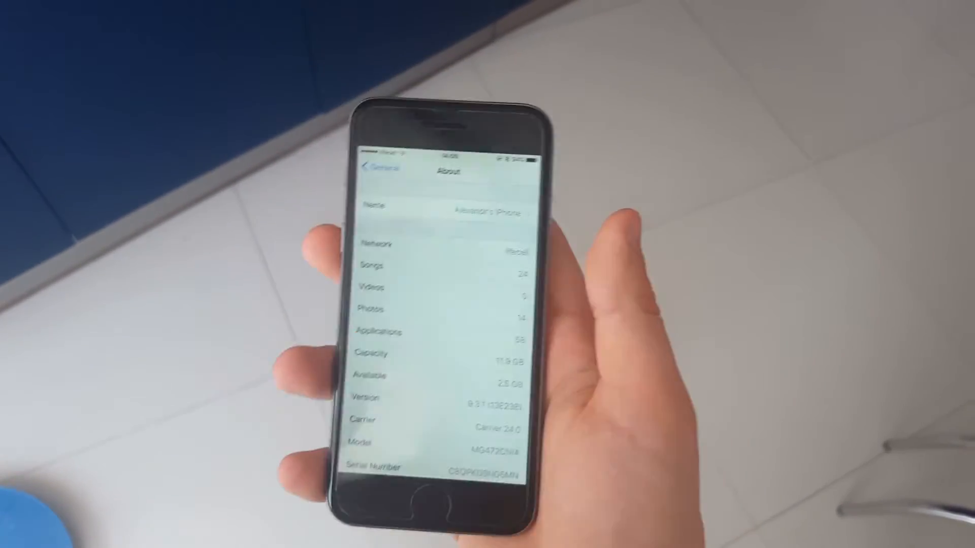